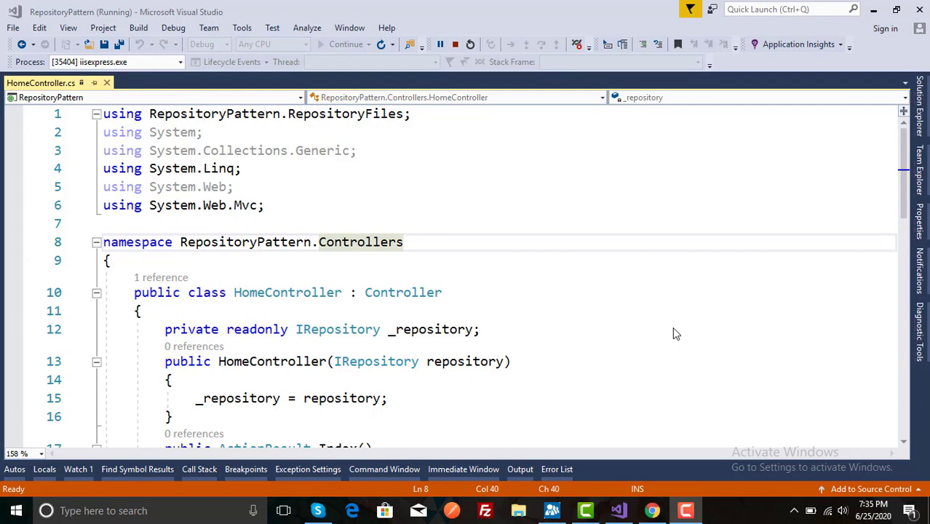
View the 'no parameterless constructor' server error for HomeController in Chrome.
{"action": "left_click", "coordinate": [652, 510]}
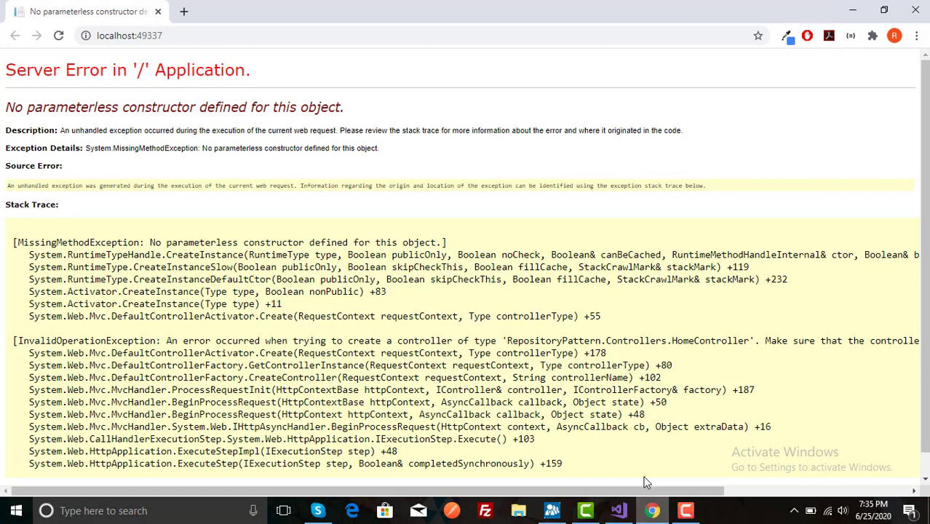
{"action": "mouse_move", "coordinate": [122, 128]}
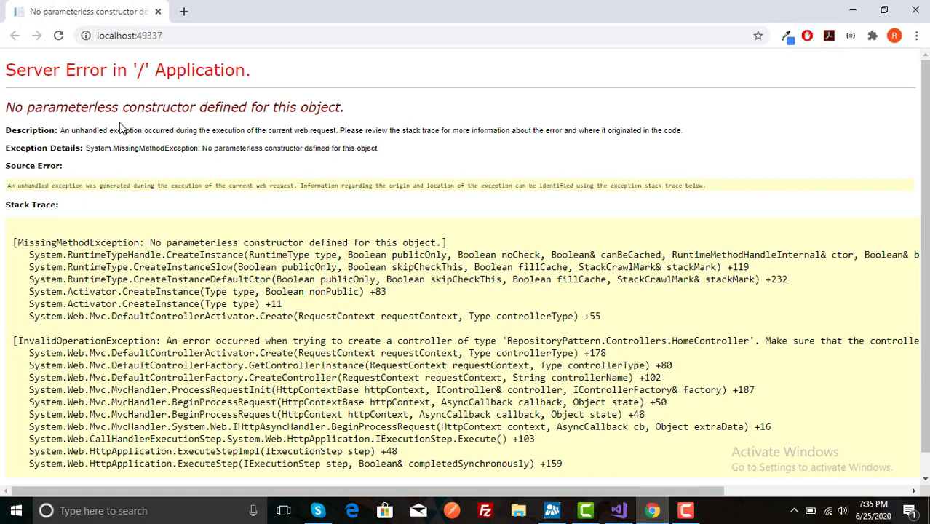
{"action": "mouse_move", "coordinate": [270, 102]}
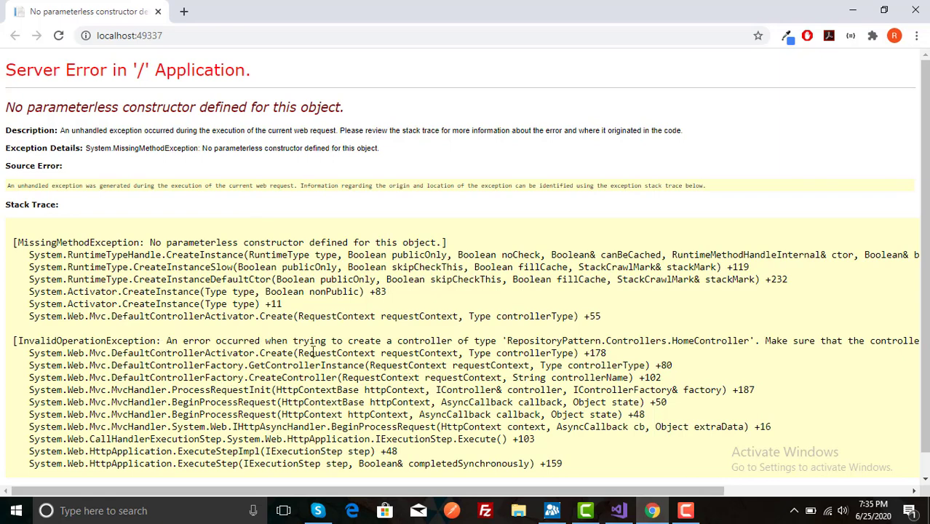
{"action": "mouse_move", "coordinate": [492, 354]}
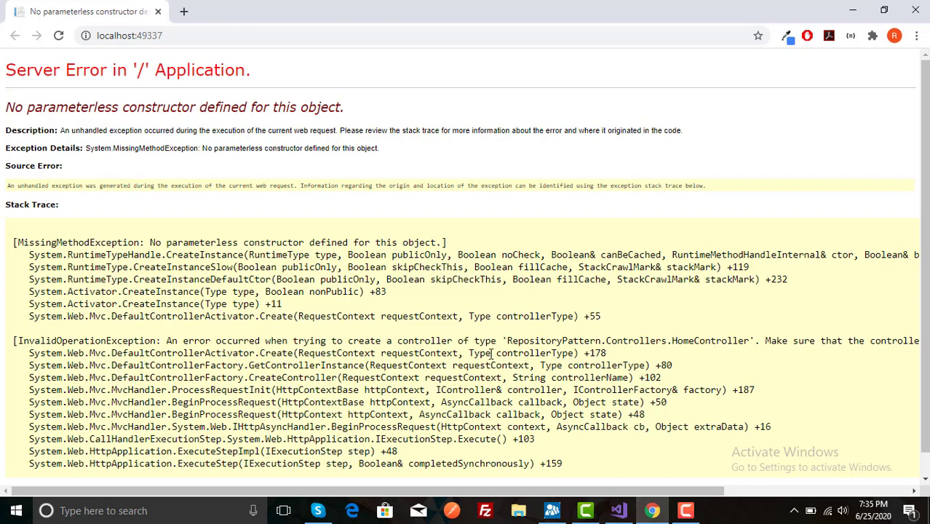
{"action": "mouse_move", "coordinate": [699, 367]}
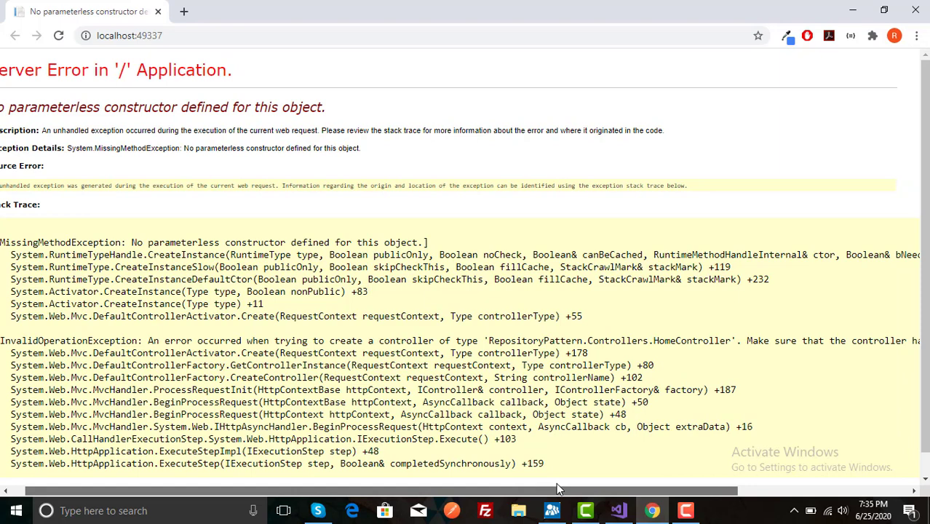
{"action": "scroll", "scroll_direction": "right", "scroll_amount": 3}
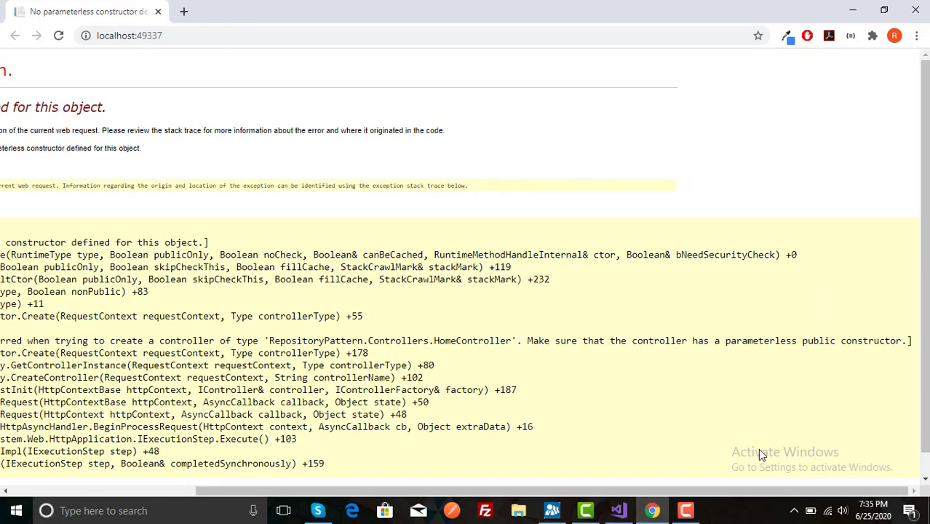
{"action": "mouse_move", "coordinate": [756, 373]}
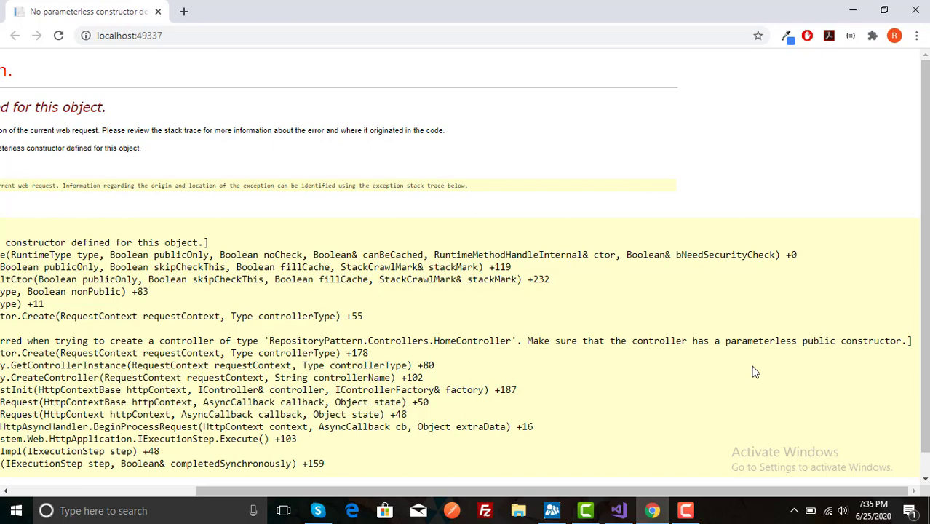
Open Repository.cs from the RepositoryFiles folder in Solution Explorer.
{"action": "left_click", "coordinate": [617, 510]}
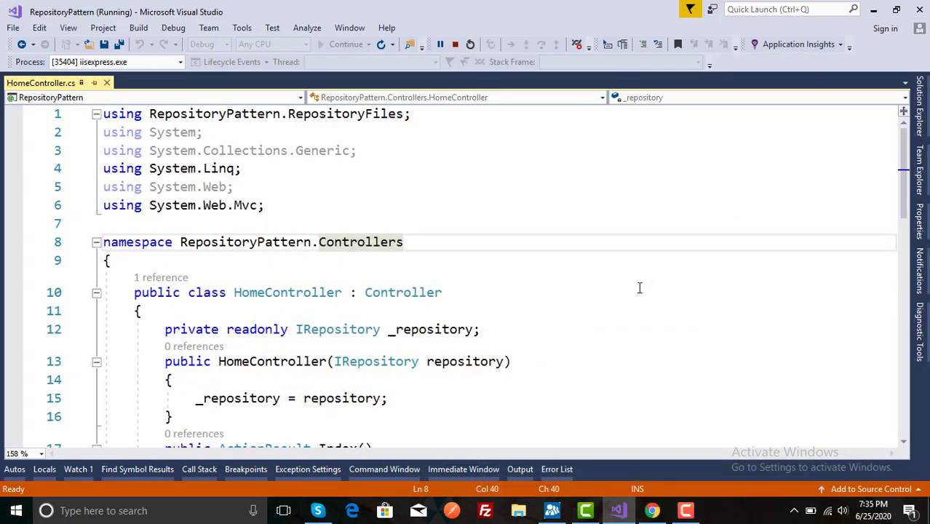
{"action": "left_click", "coordinate": [403, 242]}
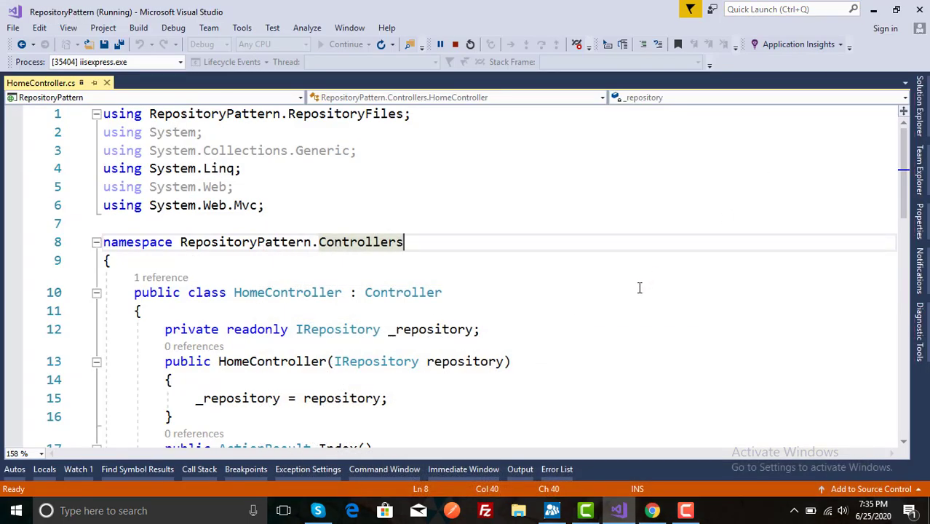
{"action": "scroll", "scroll_direction": "down", "scroll_amount": 3}
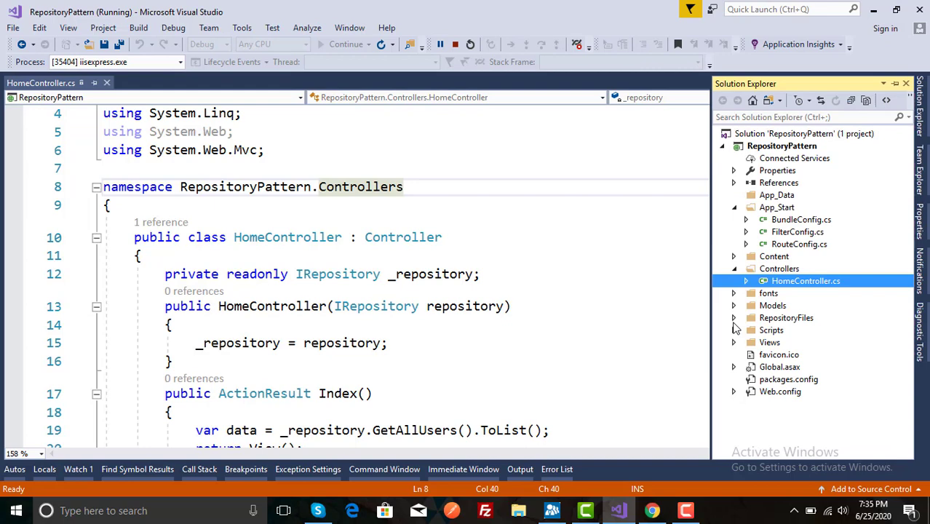
{"action": "left_click", "coordinate": [734, 317]}
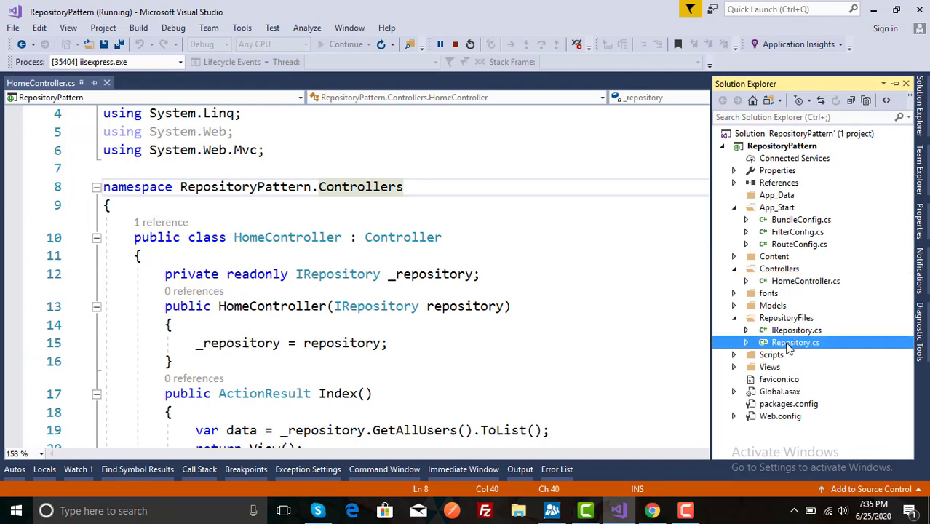
{"action": "double_click", "coordinate": [795, 343]}
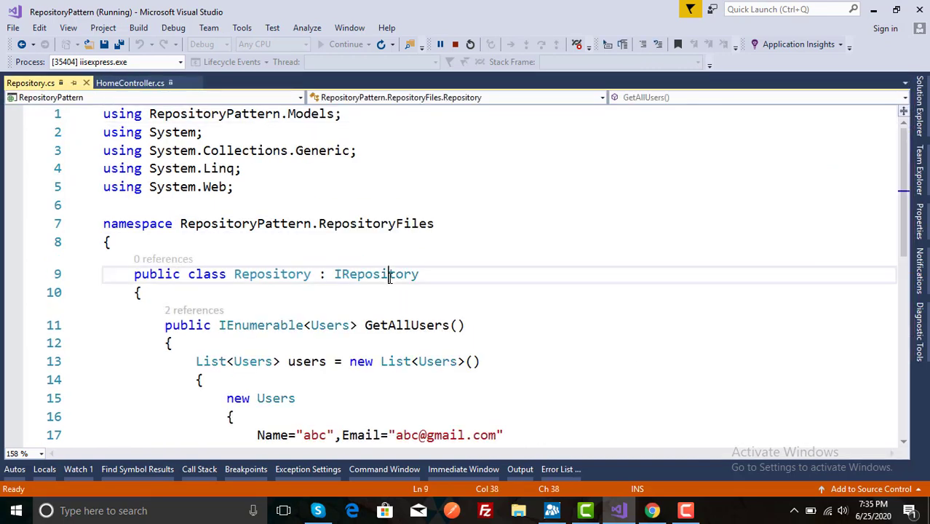
Jump to the IRepository interface definition and come back to Repository.cs.
{"action": "right_click", "coordinate": [375, 274]}
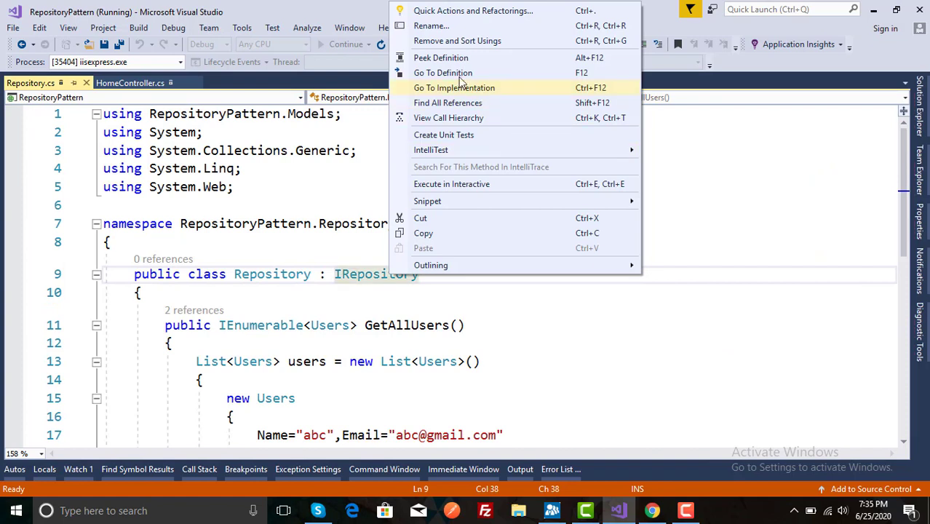
{"action": "left_click", "coordinate": [442, 73]}
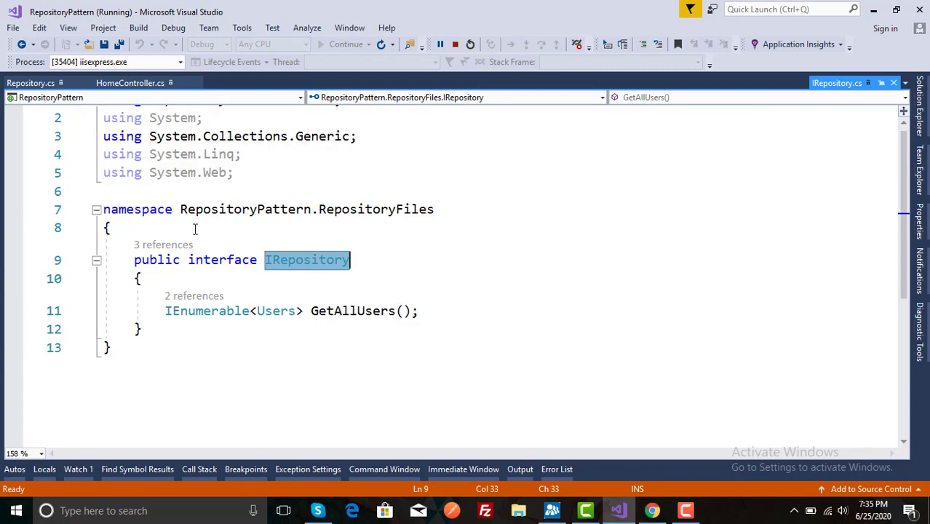
{"action": "left_click", "coordinate": [31, 82]}
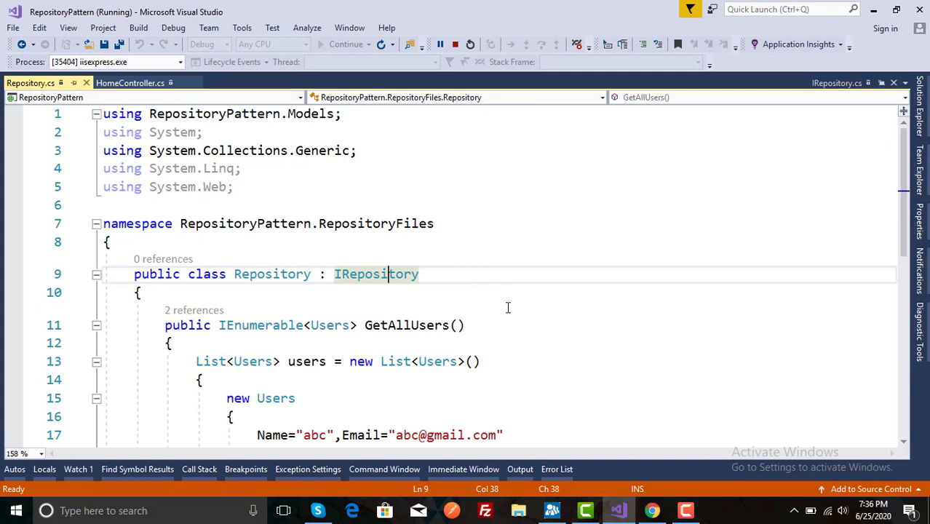
Review HomeController's IRepository field and constructor injection in HomeController.cs.
{"action": "left_click", "coordinate": [131, 82]}
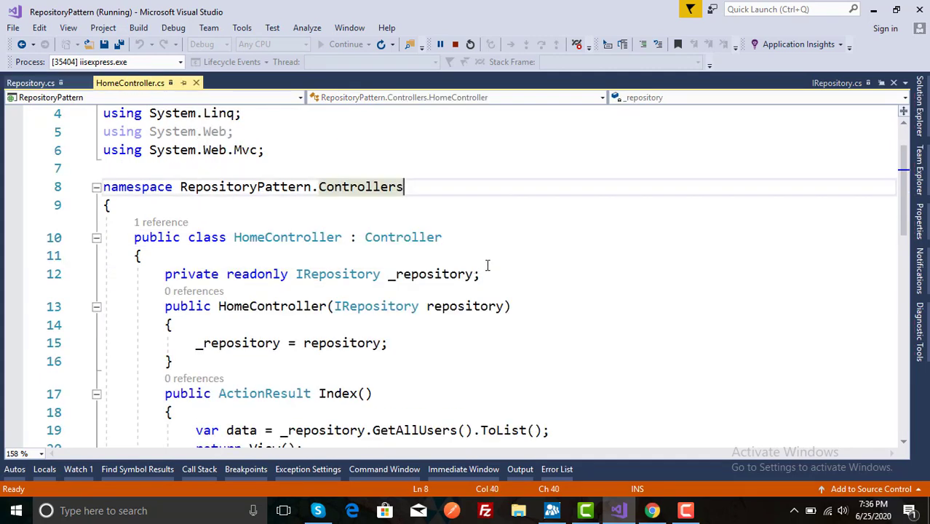
{"action": "mouse_move", "coordinate": [332, 299]}
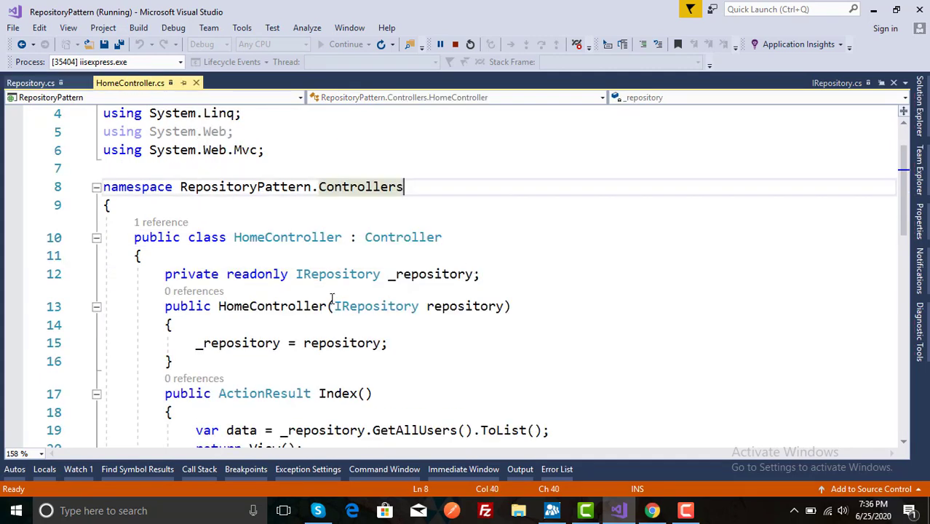
{"action": "mouse_move", "coordinate": [274, 324]}
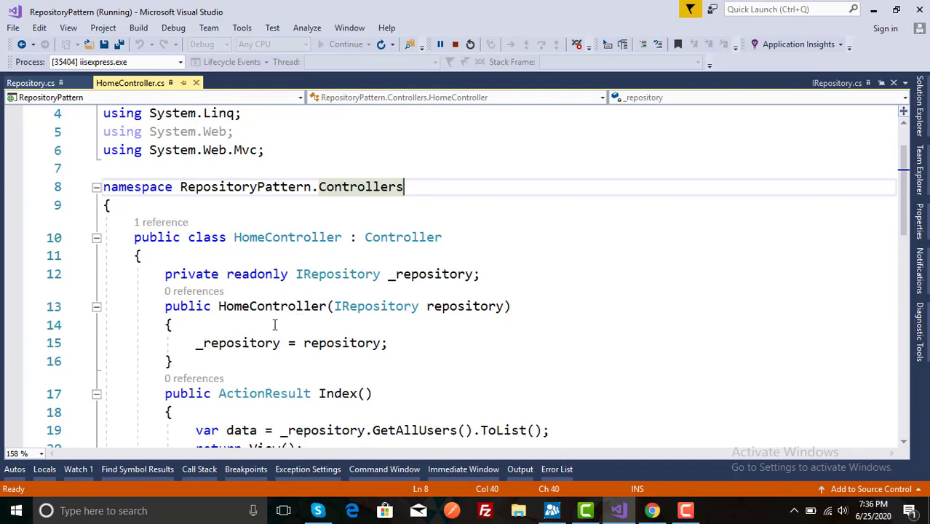
{"action": "mouse_move", "coordinate": [335, 306]}
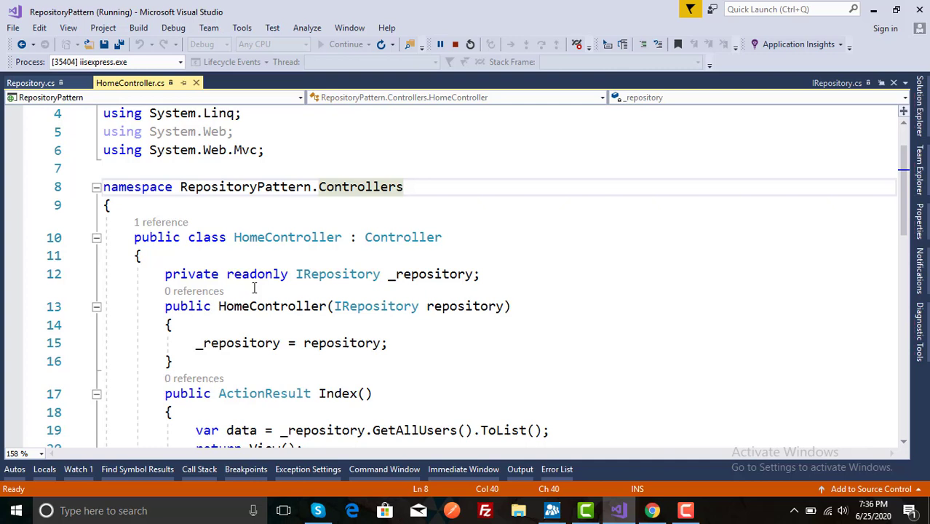
{"action": "mouse_move", "coordinate": [292, 294]}
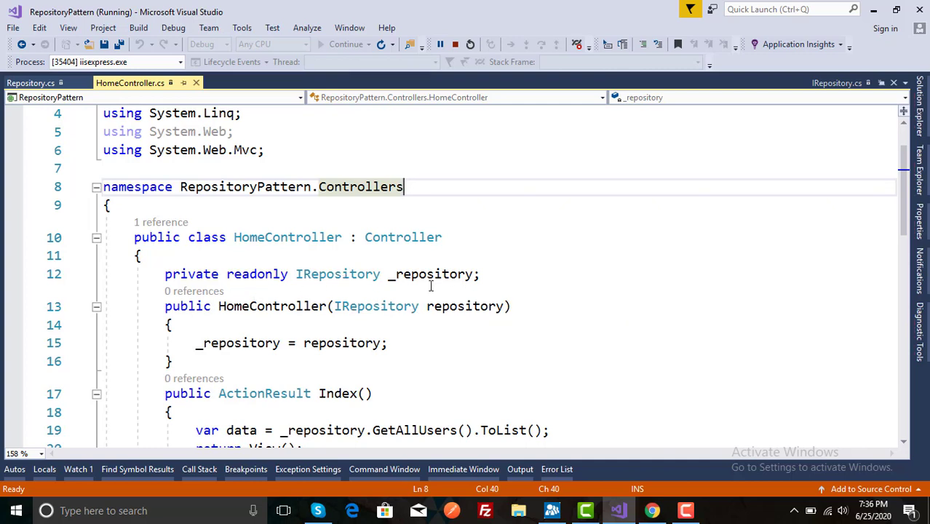
{"action": "mouse_move", "coordinate": [318, 285]}
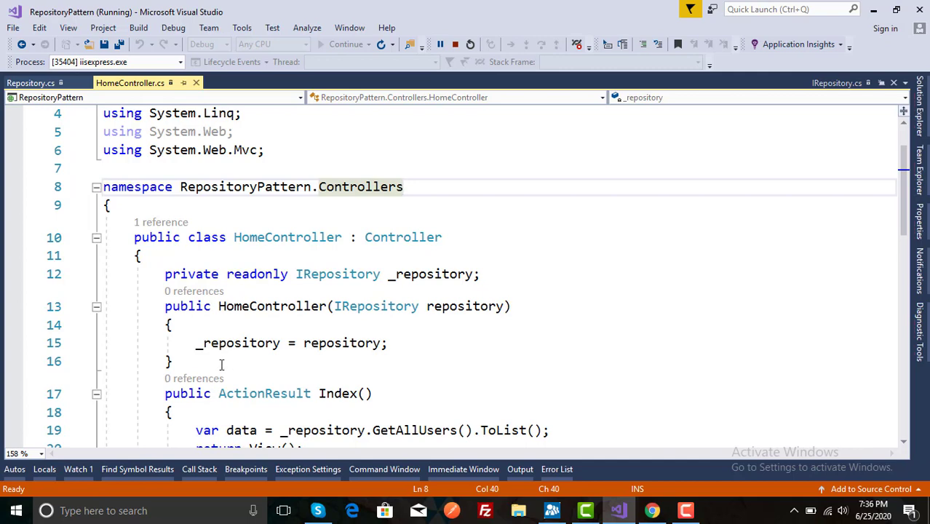
{"action": "mouse_move", "coordinate": [389, 355]}
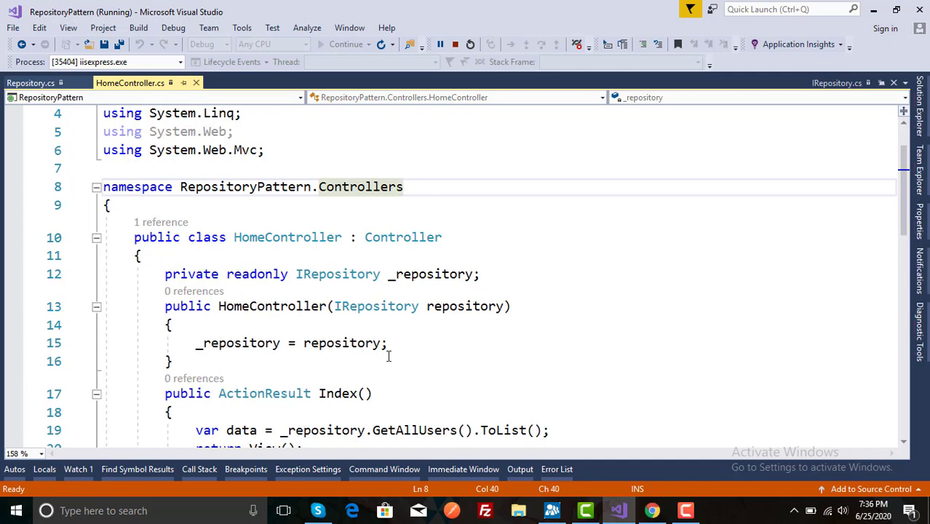
{"action": "left_click", "coordinate": [652, 510]}
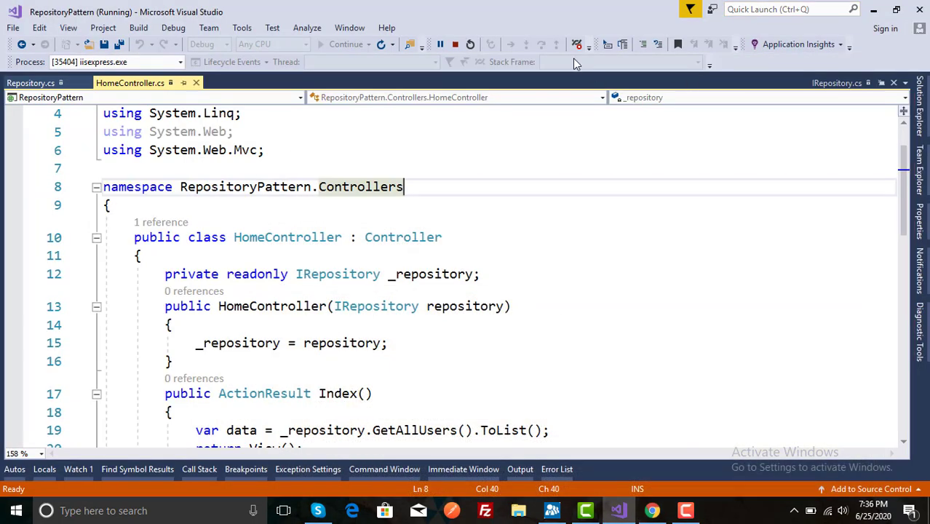
Stop debugging and bring up Manage NuGet Packages for Solution.
{"action": "left_click", "coordinate": [455, 44]}
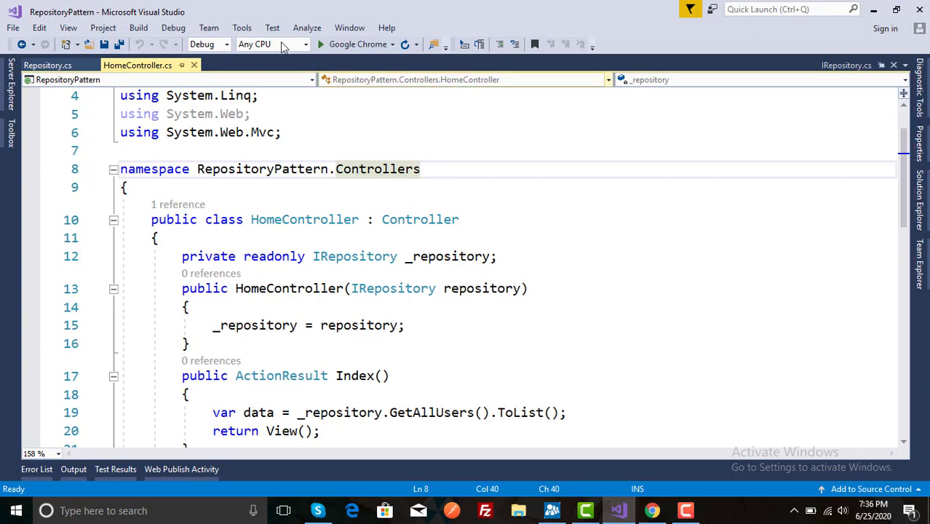
{"action": "left_click", "coordinate": [242, 28]}
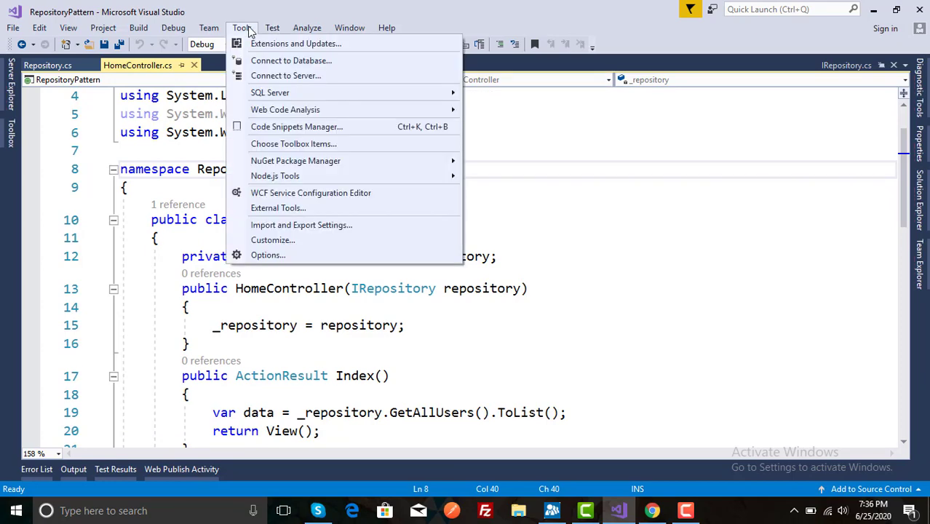
{"action": "mouse_move", "coordinate": [399, 192]}
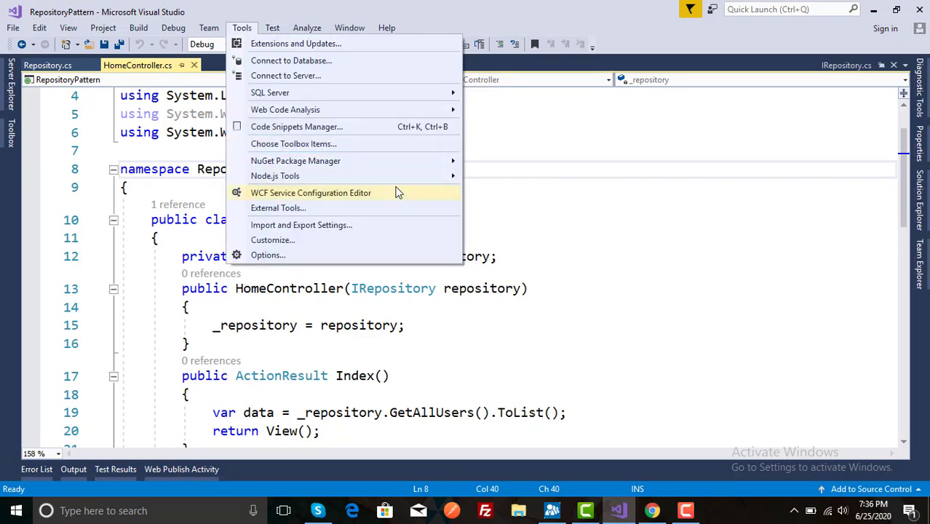
{"action": "mouse_move", "coordinate": [295, 160]}
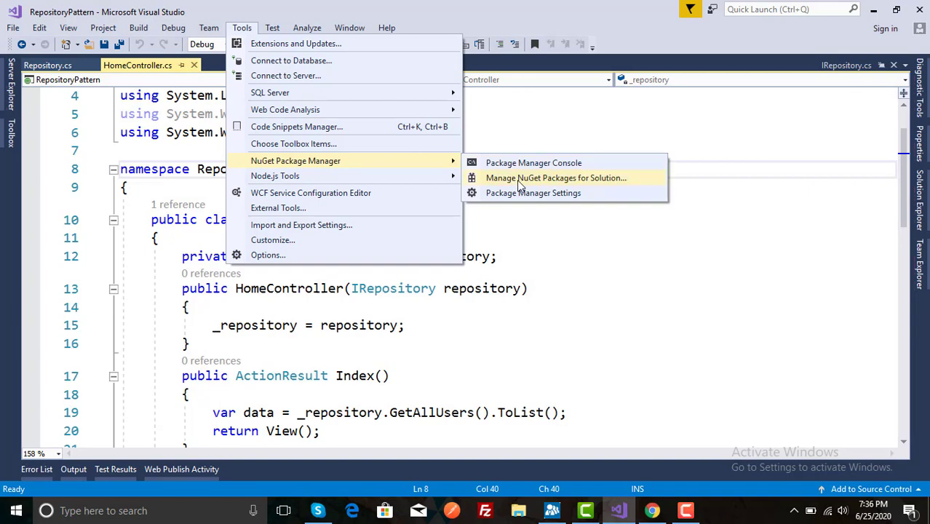
{"action": "left_click", "coordinate": [556, 178]}
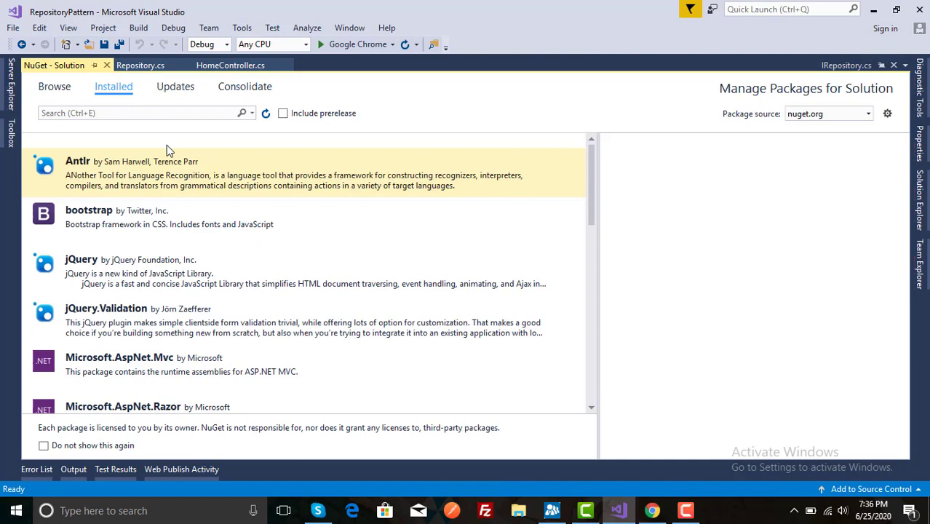
Search 'unity.mvc', select Unity.Mvc5 for the RepositoryPattern project and start installing it.
{"action": "left_click", "coordinate": [54, 86]}
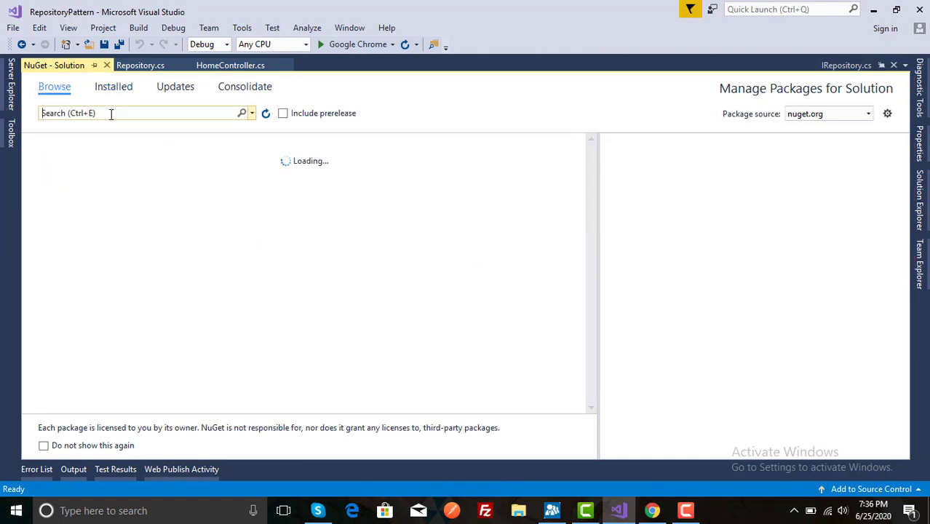
{"action": "type", "text": "unity"}
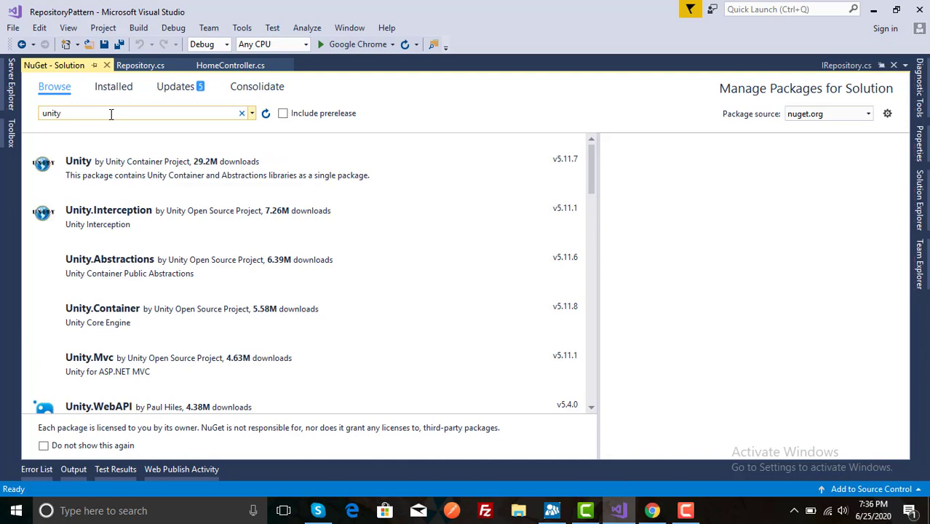
{"action": "type", "text": "m"}
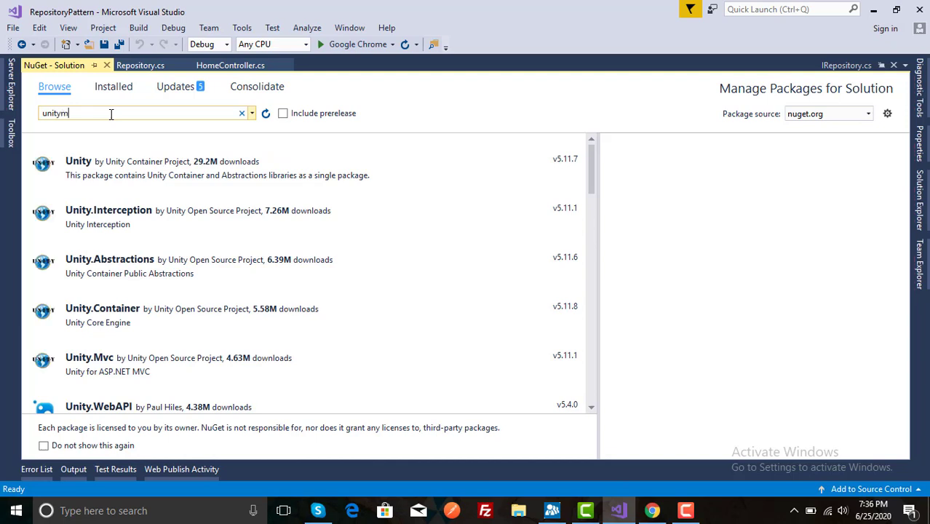
{"action": "type", "text": "vc"}
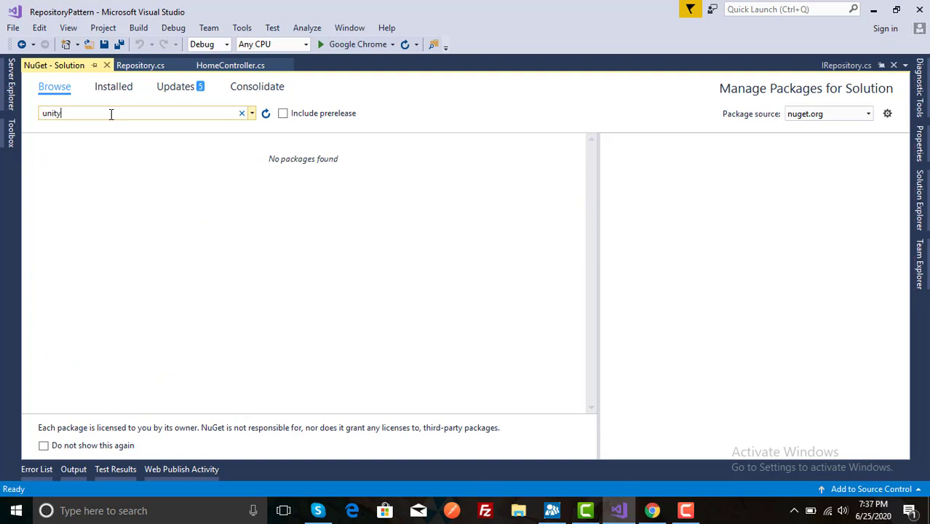
{"action": "type", "text": ".m"}
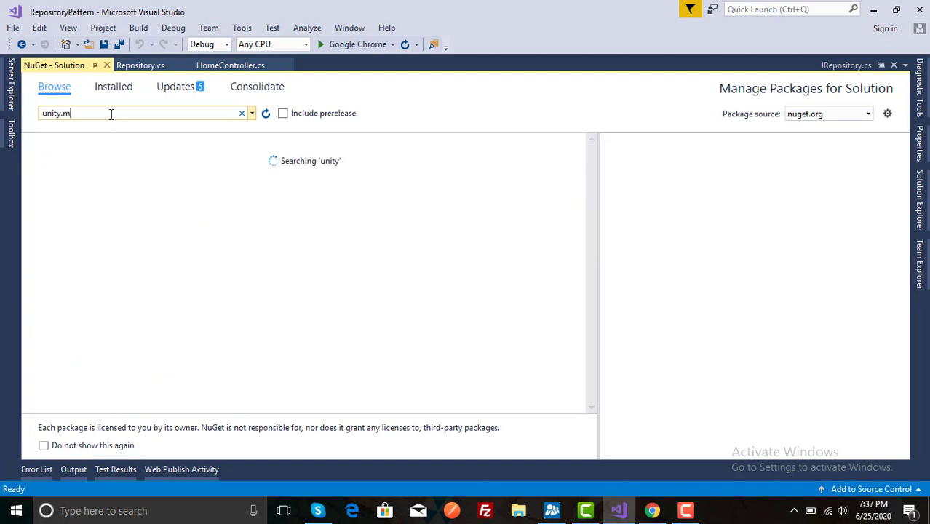
{"action": "type", "text": "vc"}
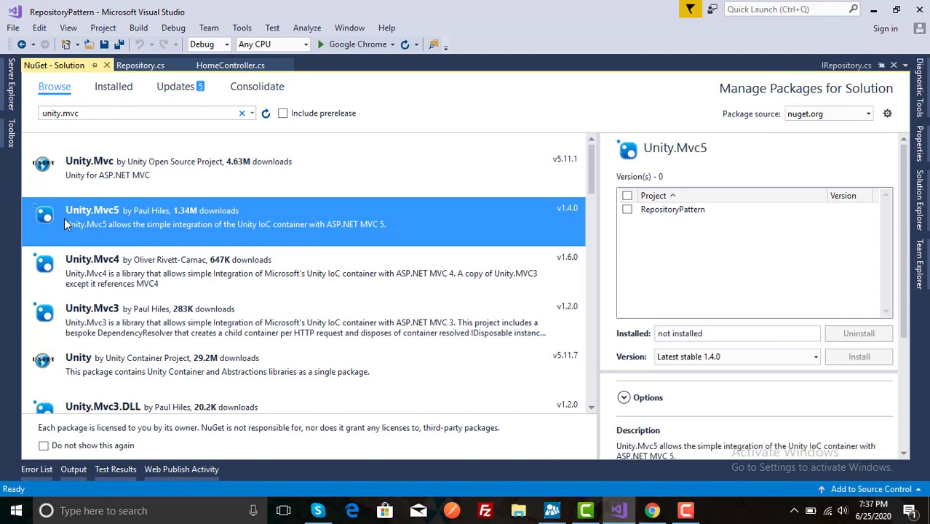
{"action": "left_click", "coordinate": [627, 195]}
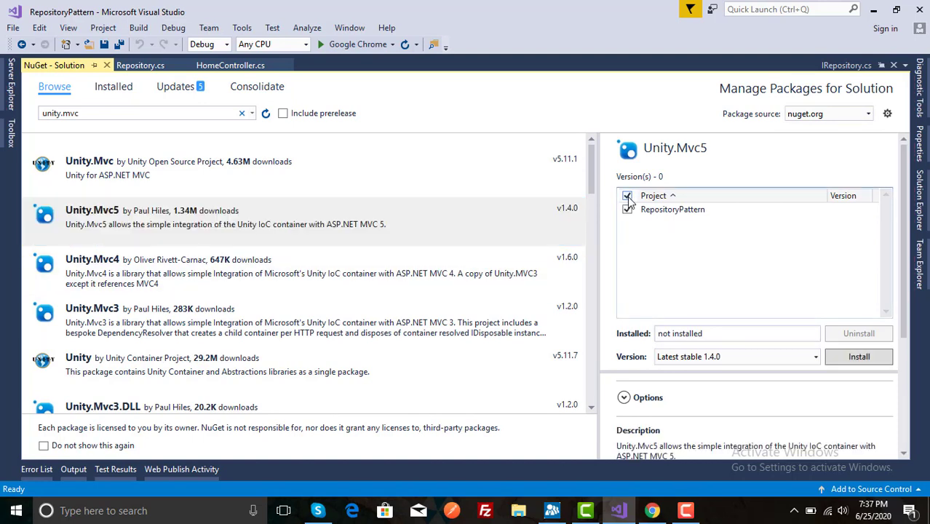
{"action": "left_click", "coordinate": [859, 357]}
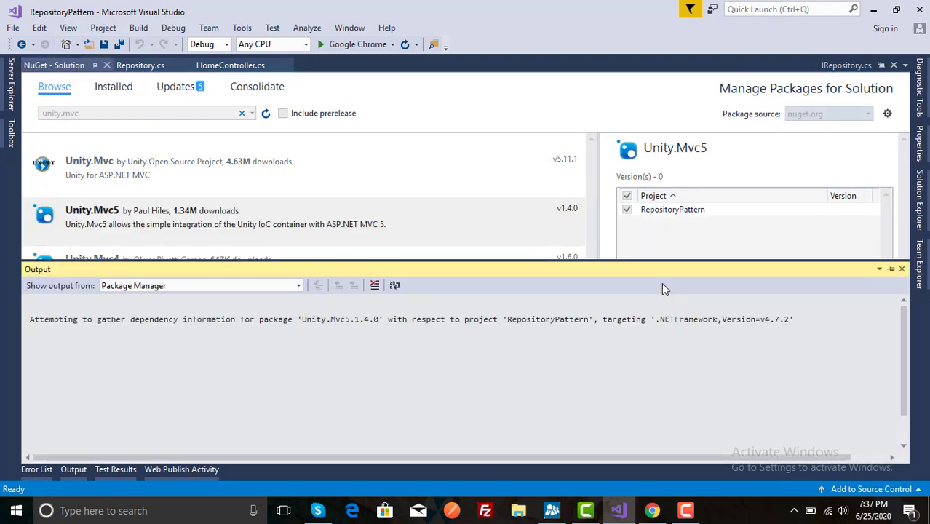
{"action": "mouse_move", "coordinate": [376, 218]}
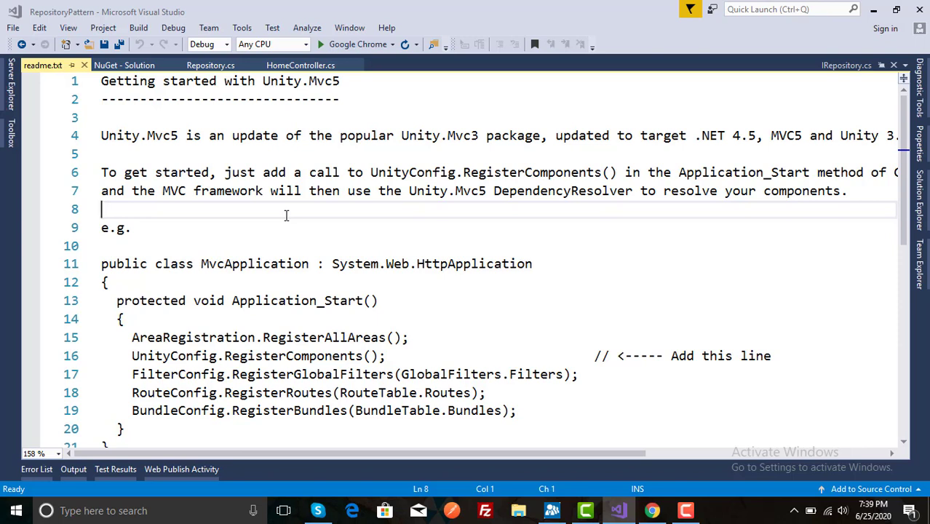
{"action": "mouse_move", "coordinate": [228, 189]}
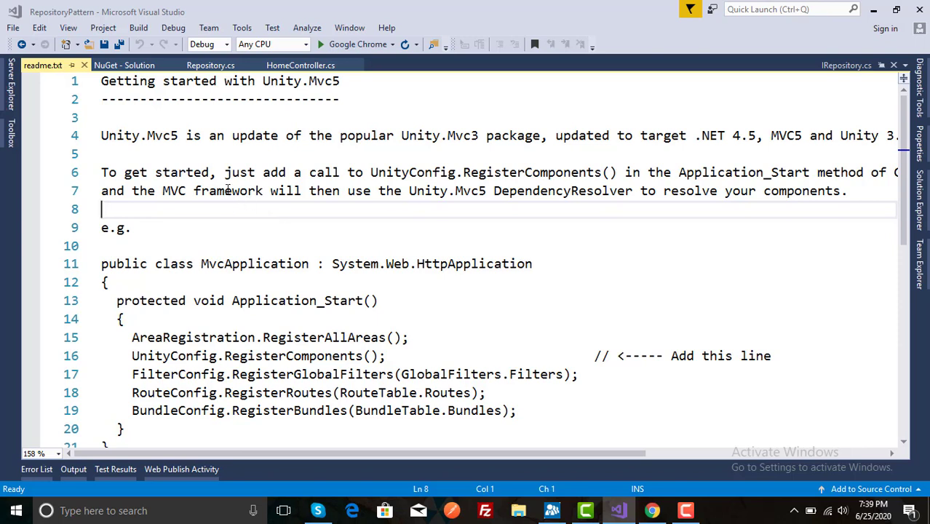
{"action": "mouse_move", "coordinate": [413, 191]}
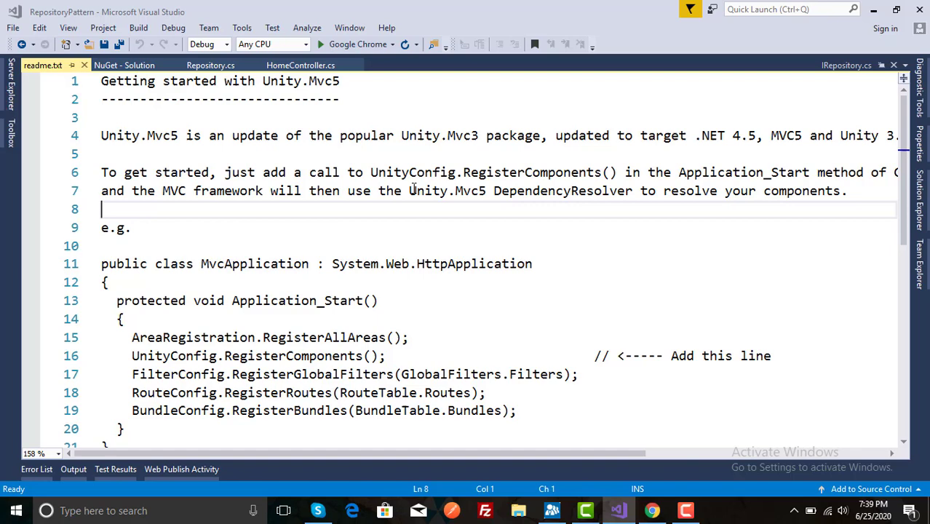
{"action": "mouse_move", "coordinate": [473, 171]}
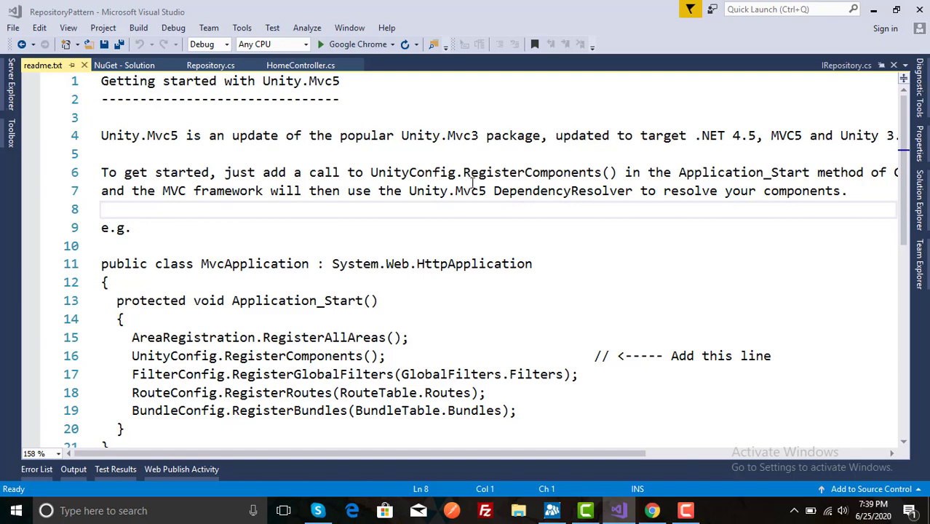
{"action": "mouse_move", "coordinate": [474, 472]}
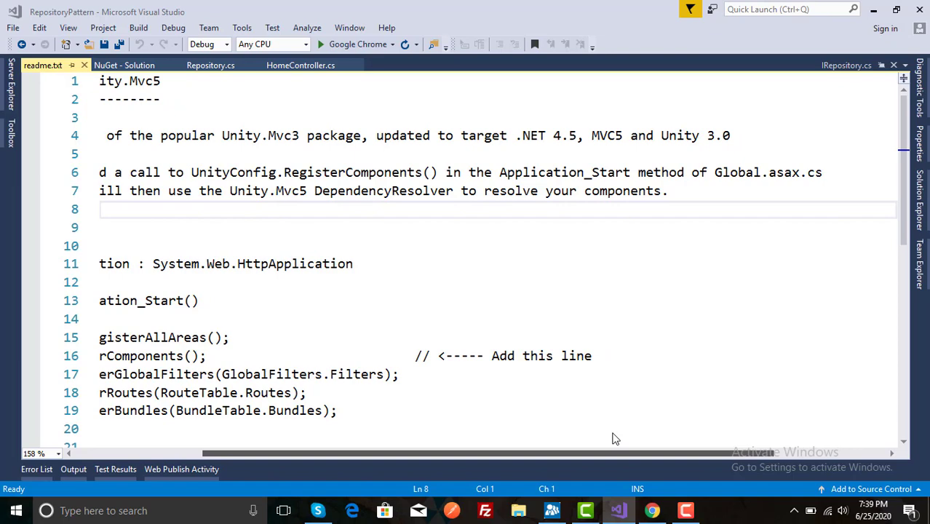
Read through the Unity.Mvc5 readme about calling UnityConfig.RegisterComponents().
{"action": "scroll", "scroll_direction": "left", "scroll_amount": 3}
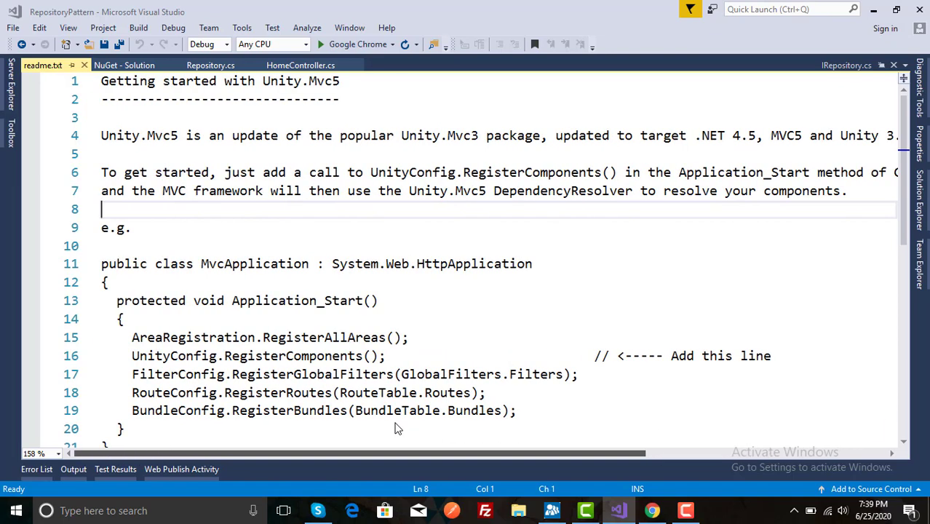
{"action": "mouse_move", "coordinate": [234, 319]}
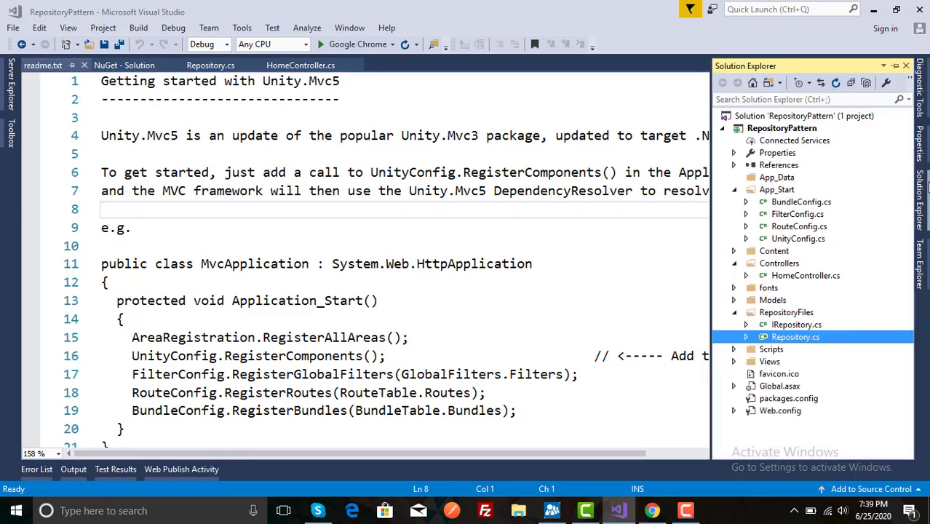
{"action": "mouse_move", "coordinate": [779, 224]}
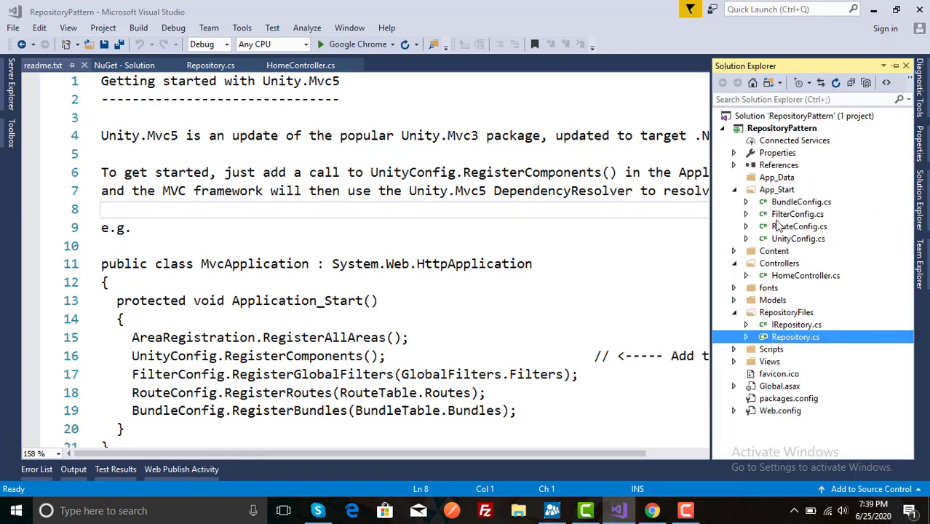
{"action": "mouse_move", "coordinate": [790, 245]}
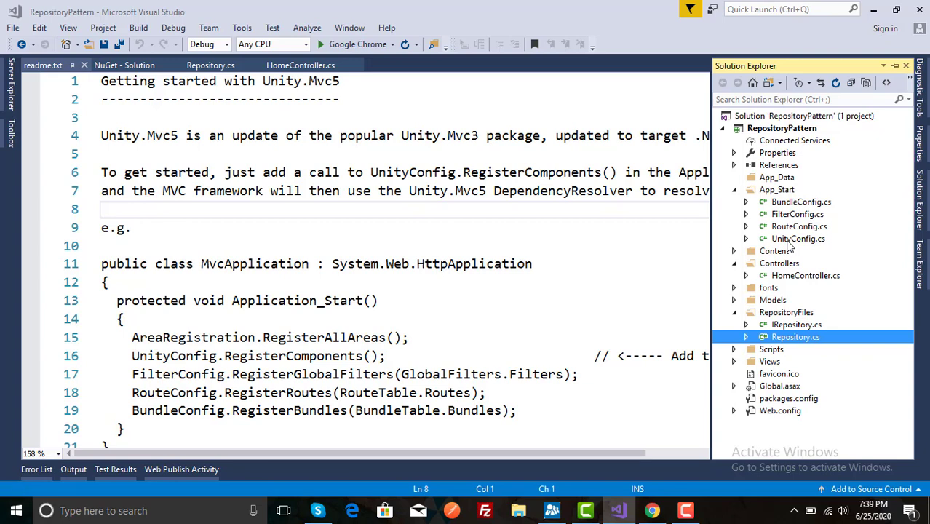
In UnityConfig.cs register IRepository to Repository in place of ITestService/TestService.
{"action": "double_click", "coordinate": [797, 238]}
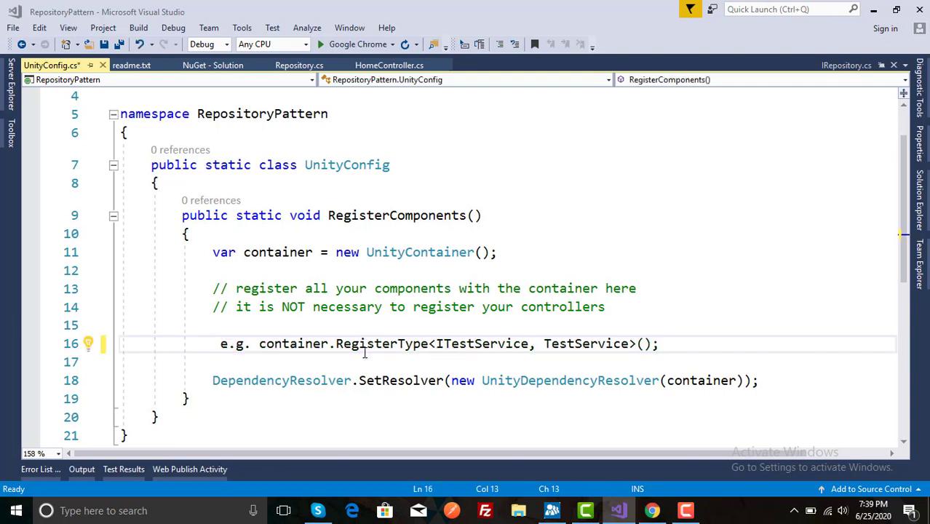
{"action": "double_click", "coordinate": [482, 344]}
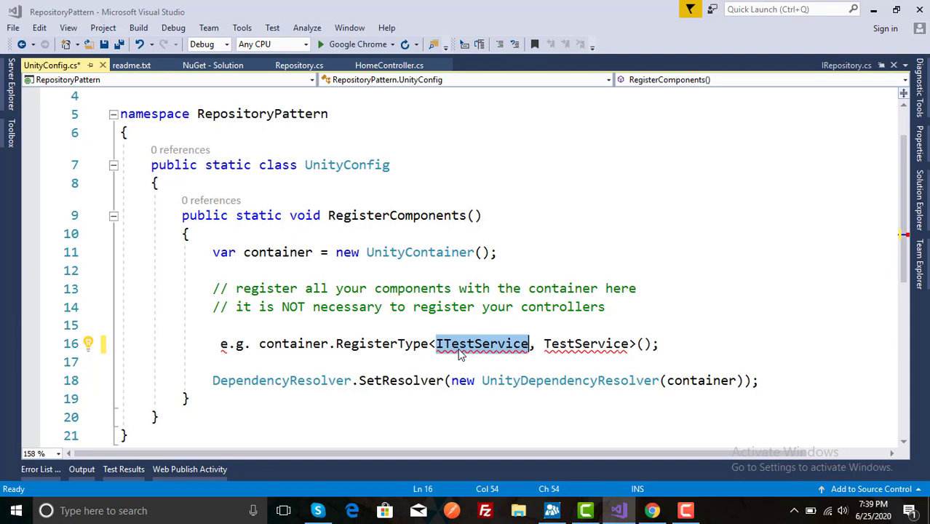
{"action": "type", "text": "irepository"}
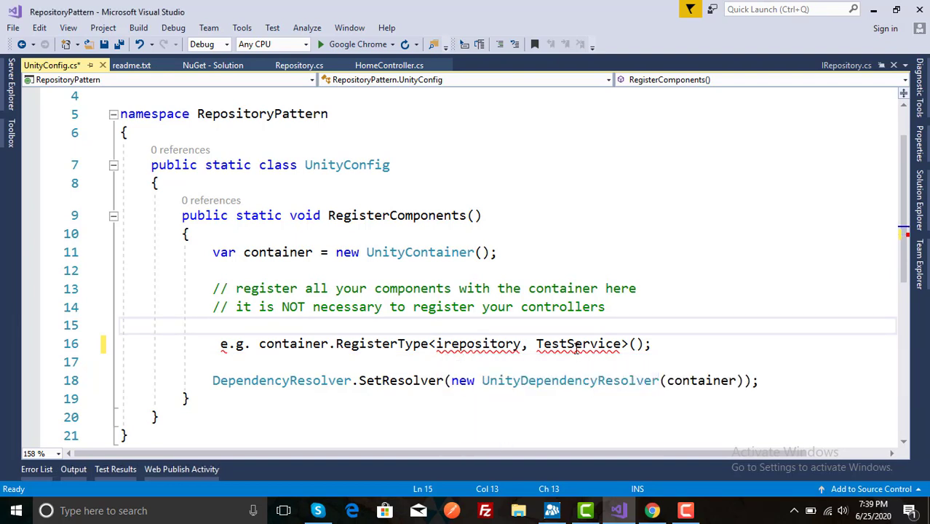
{"action": "type", "text": "rep"}
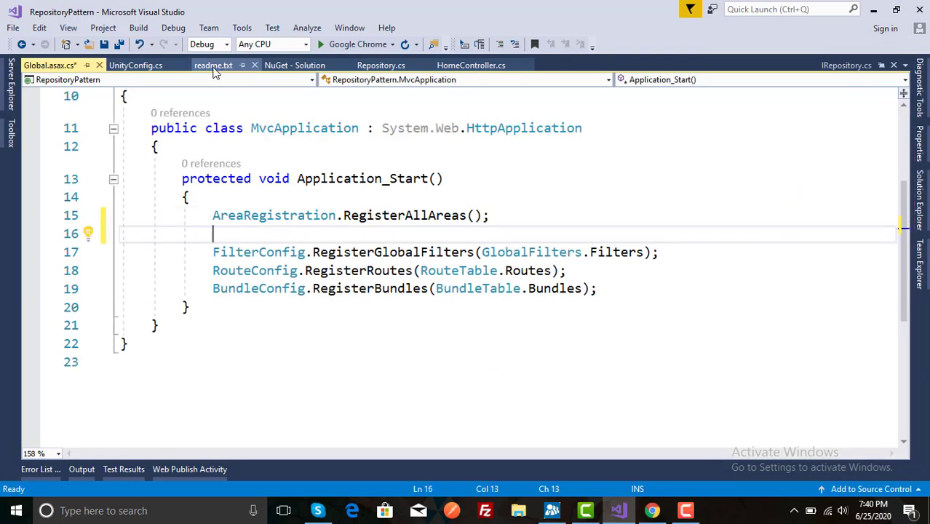
Add UnityConfig.RegisterComponents() to Application_Start in Global.asax.cs and save.
{"action": "left_click", "coordinate": [212, 64]}
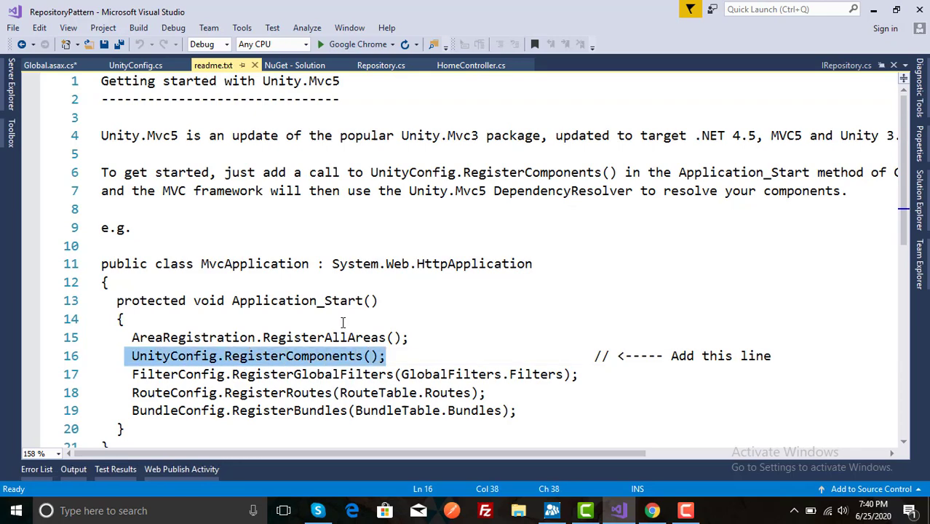
{"action": "left_click", "coordinate": [49, 64]}
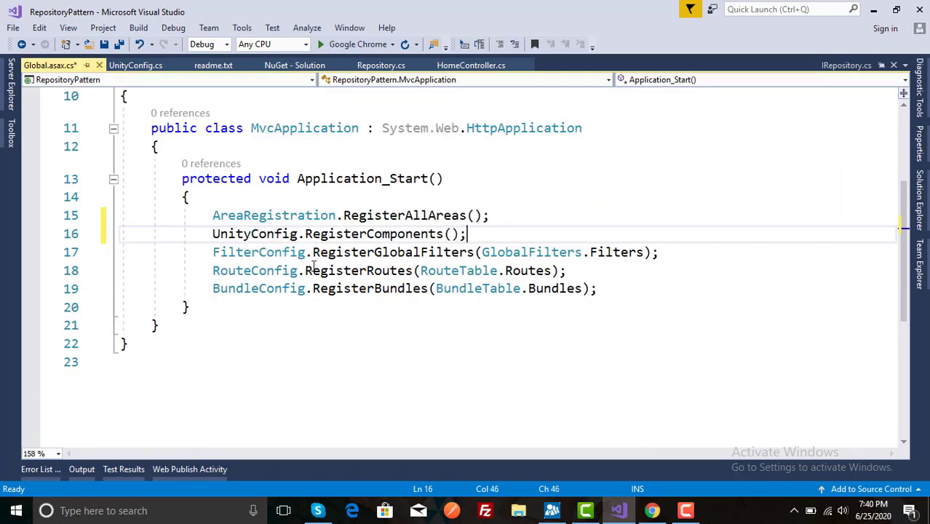
{"action": "key", "text": "ctrl+s"}
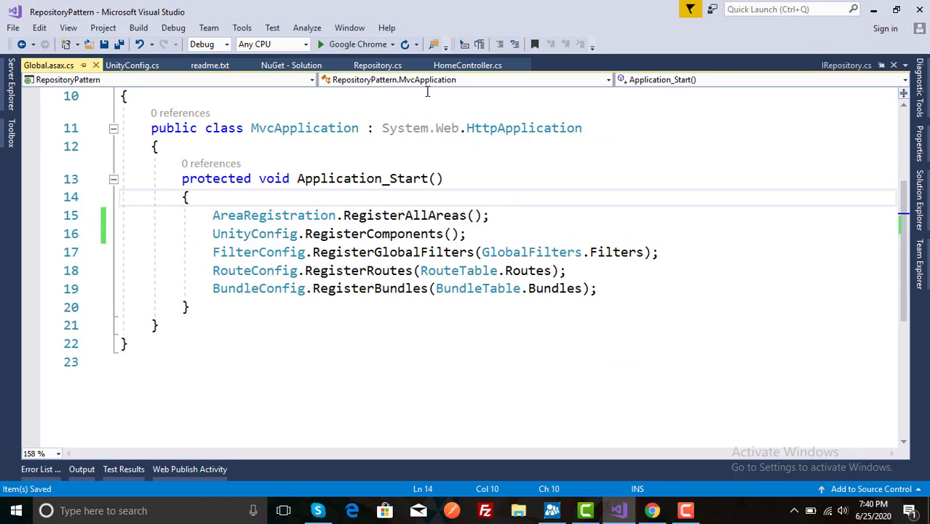
{"action": "mouse_move", "coordinate": [359, 44]}
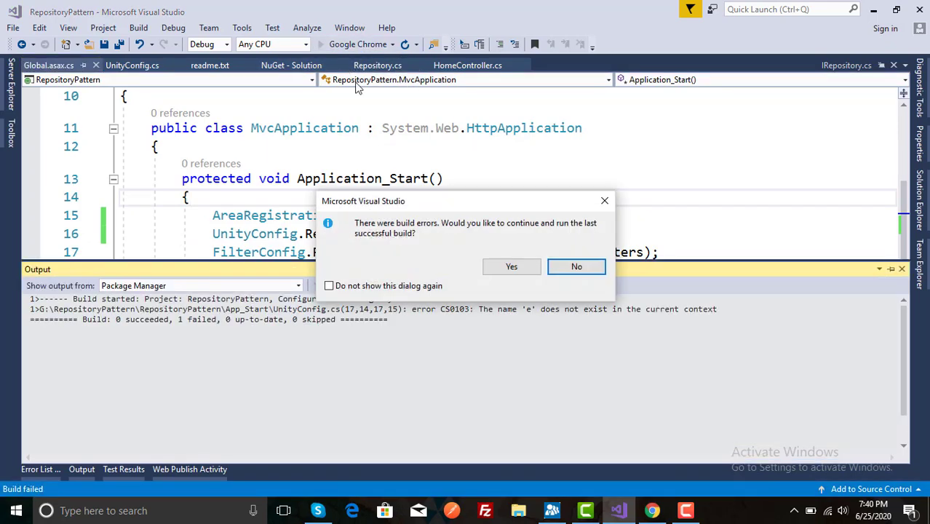
Decline the last successful build and remove the stray 'e.g.' in UnityConfig.cs.
{"action": "left_click", "coordinate": [577, 266]}
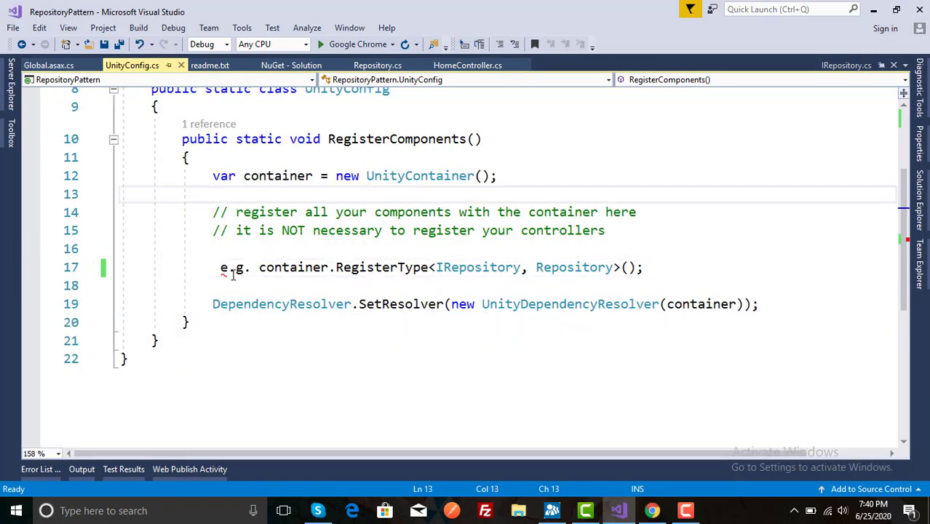
{"action": "double_click", "coordinate": [227, 268]}
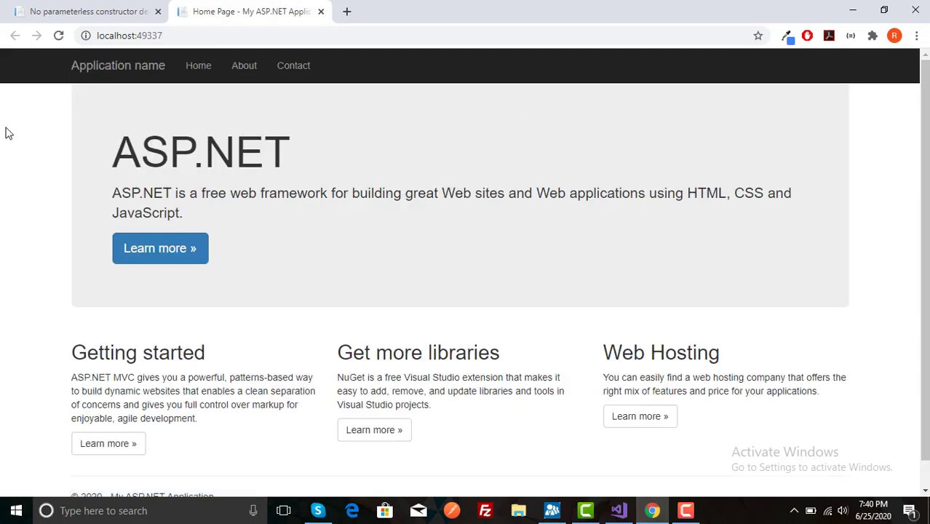
{"action": "left_click", "coordinate": [87, 12]}
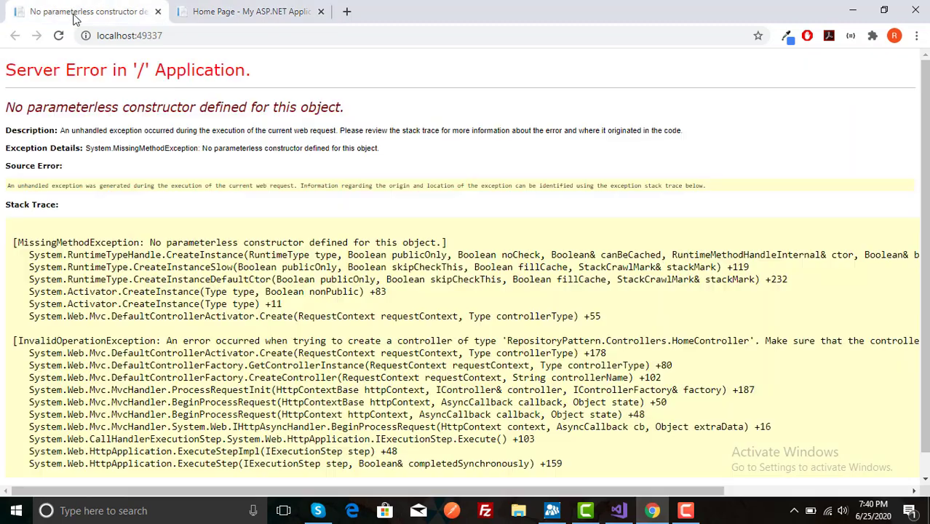
{"action": "left_click", "coordinate": [251, 12]}
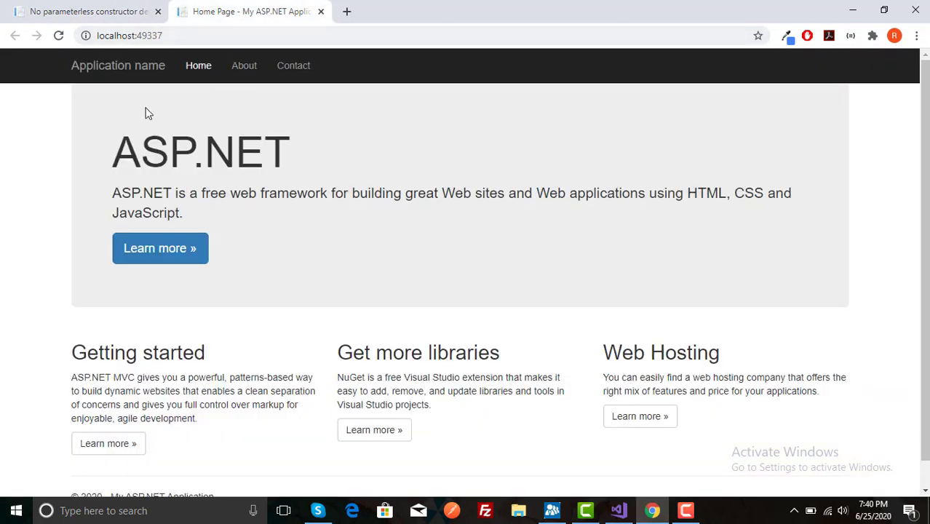
{"action": "mouse_move", "coordinate": [45, 143]}
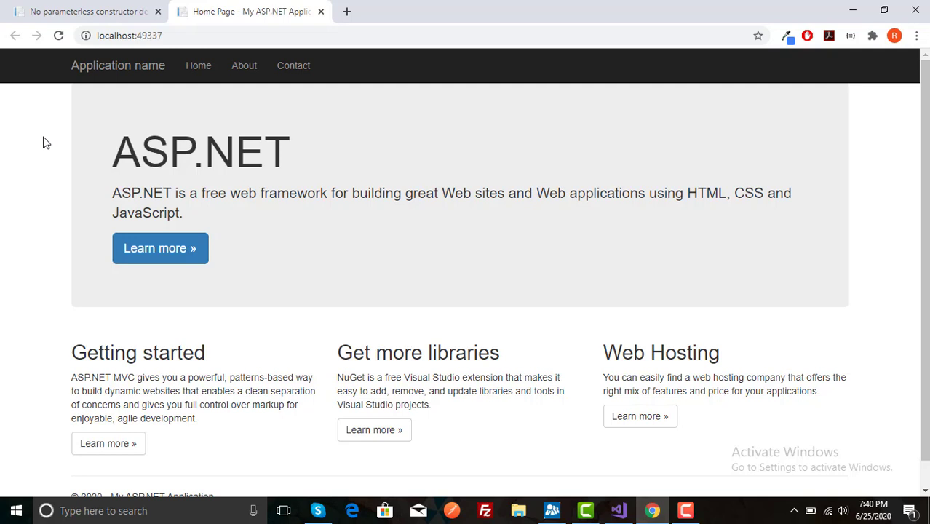